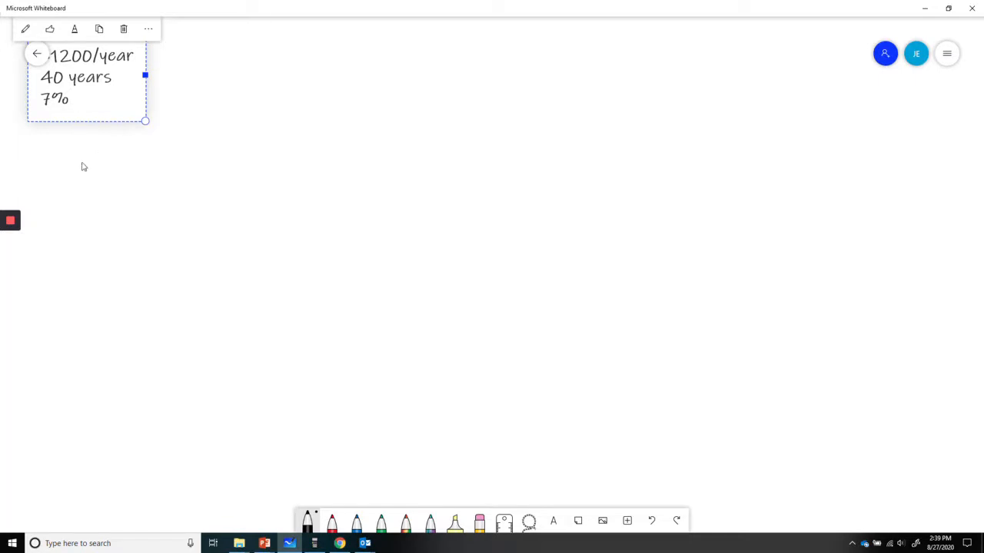
Handwrite the labels N, I, PV, PMT, FV in a column and write 40 beside N
click(84, 166)
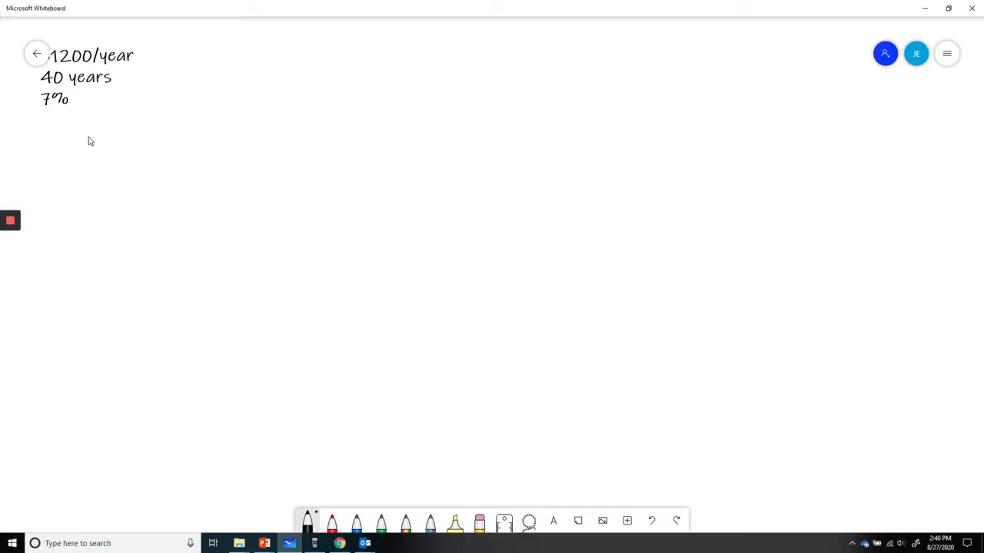
drag(60, 157, 64, 145)
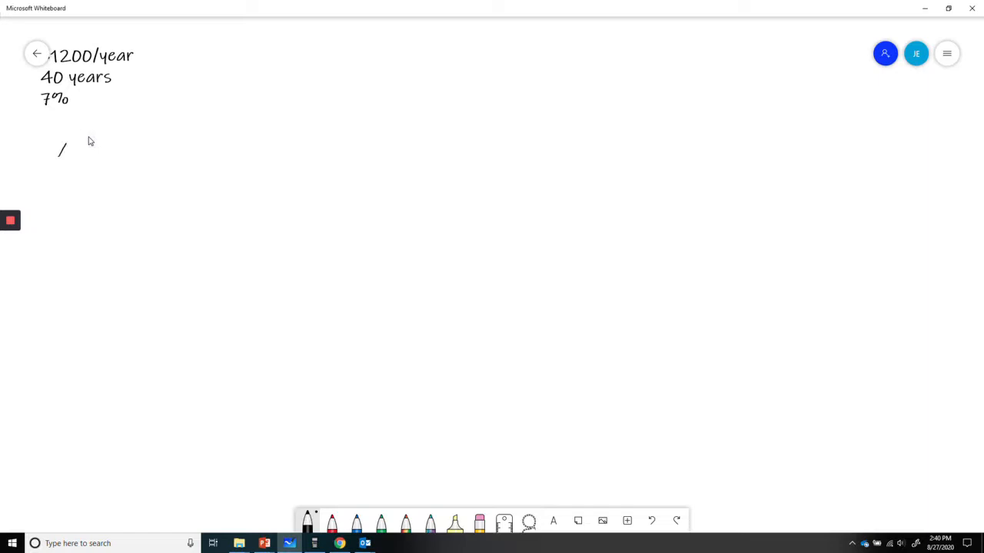
drag(59, 157, 92, 131)
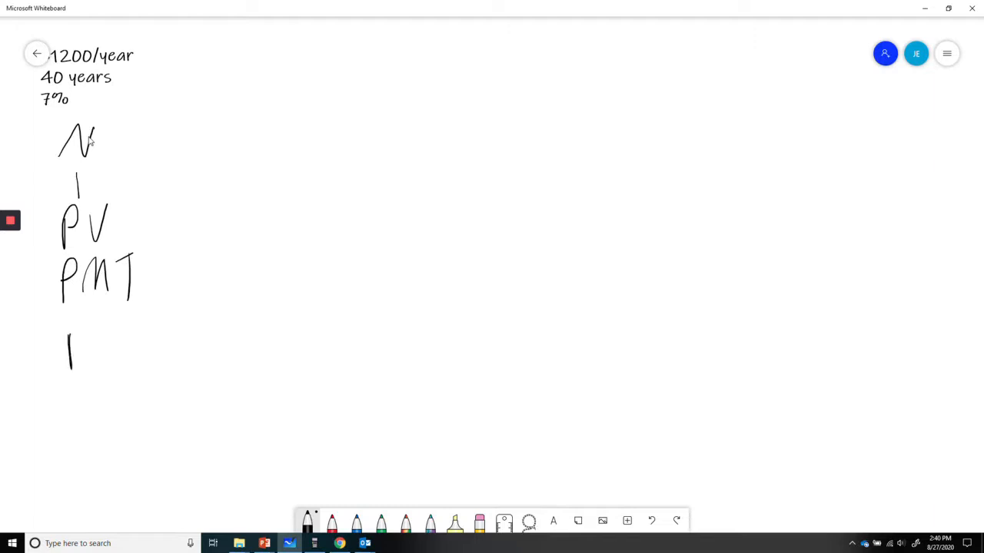
drag(65, 354, 120, 338)
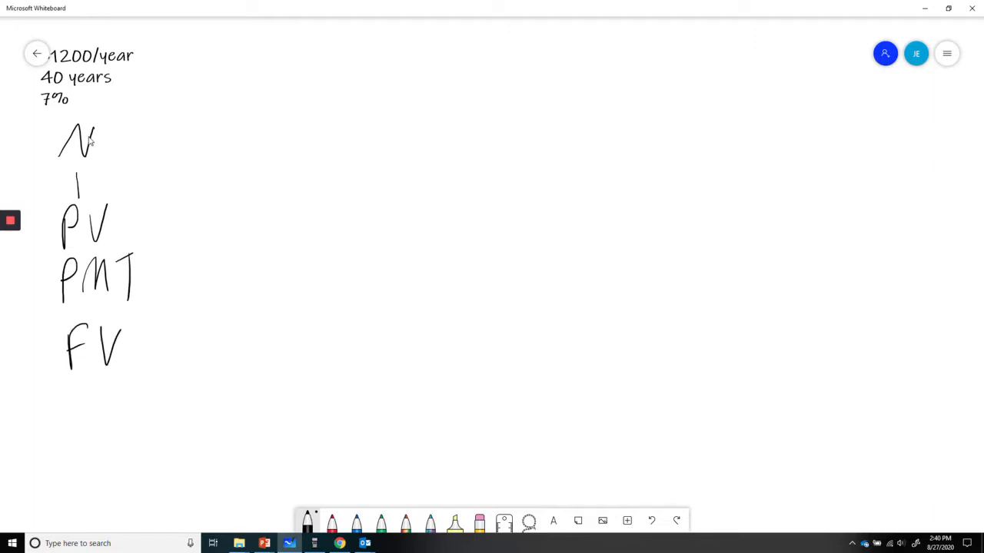
drag(154, 123, 166, 154)
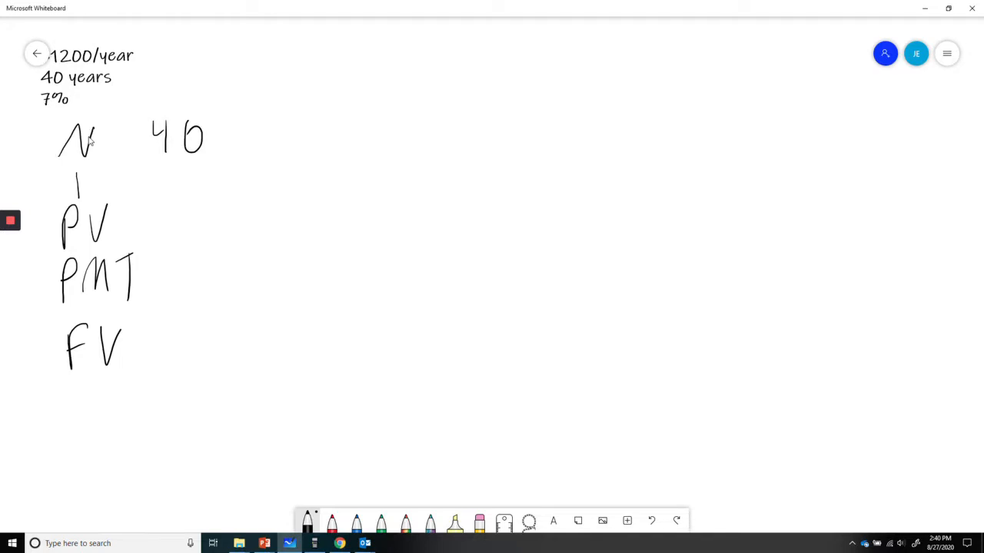
Handwrite 7 beside I, 0 beside PV, 1200 beside PMT and a question mark beside FV
drag(169, 161, 197, 203)
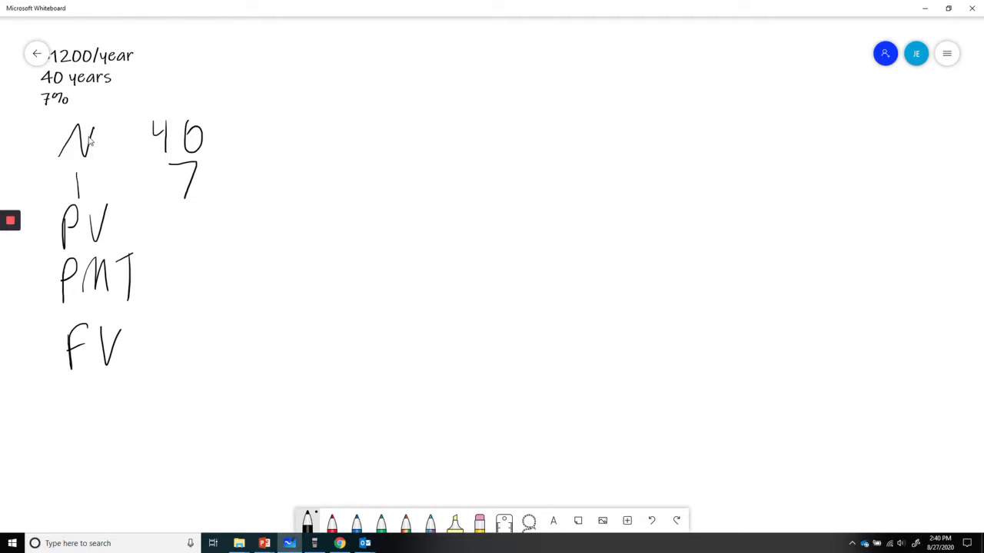
drag(170, 207, 182, 230)
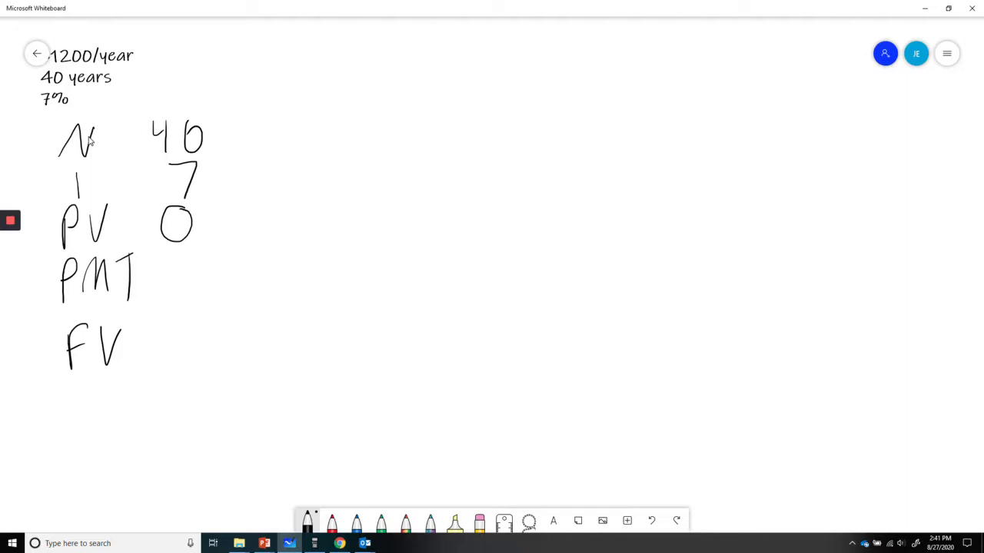
drag(166, 277, 233, 277)
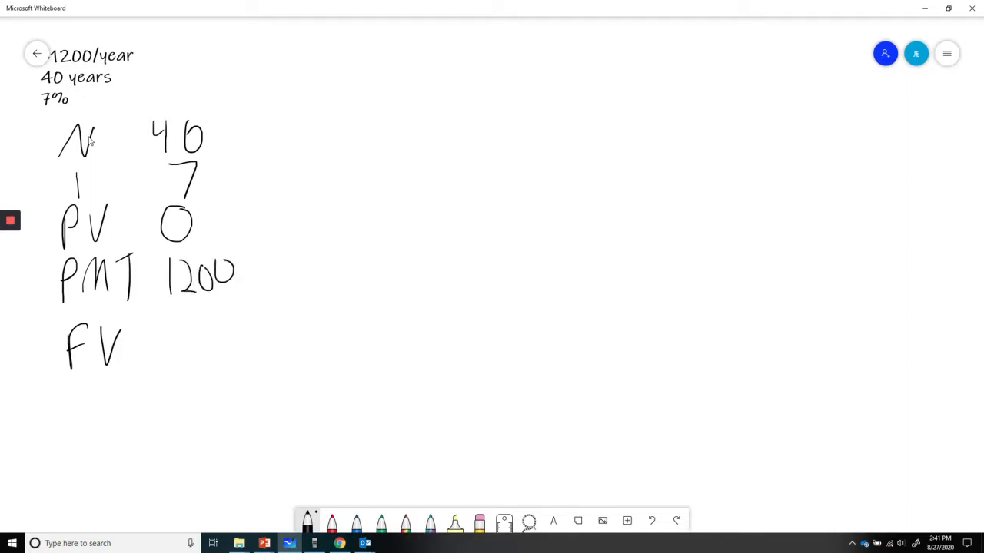
drag(187, 318, 191, 361)
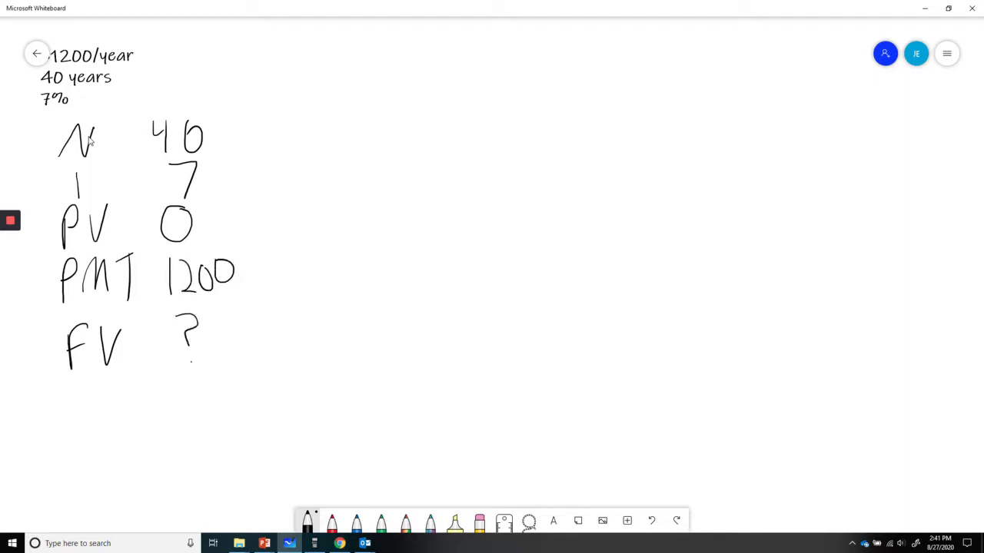
mouse_move(206, 363)
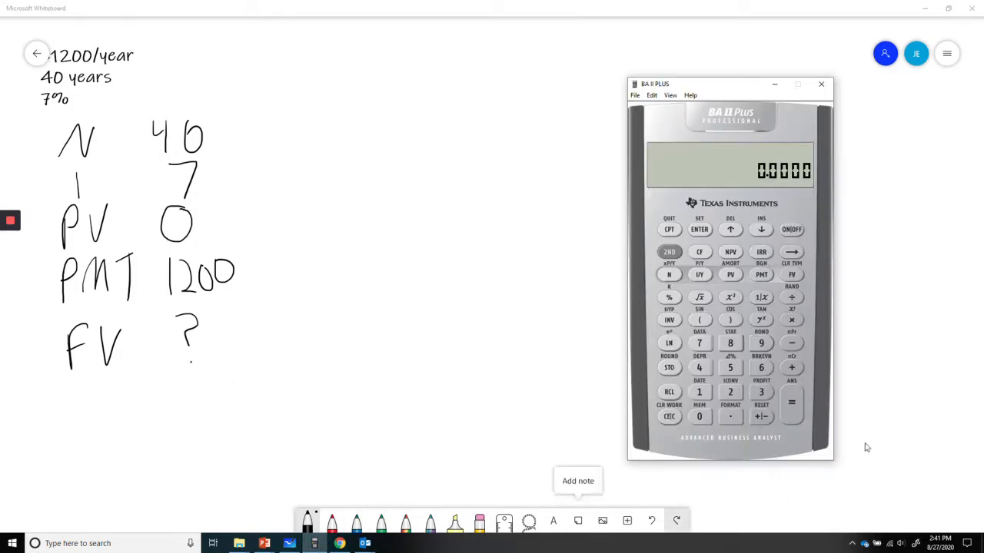
mouse_move(833, 316)
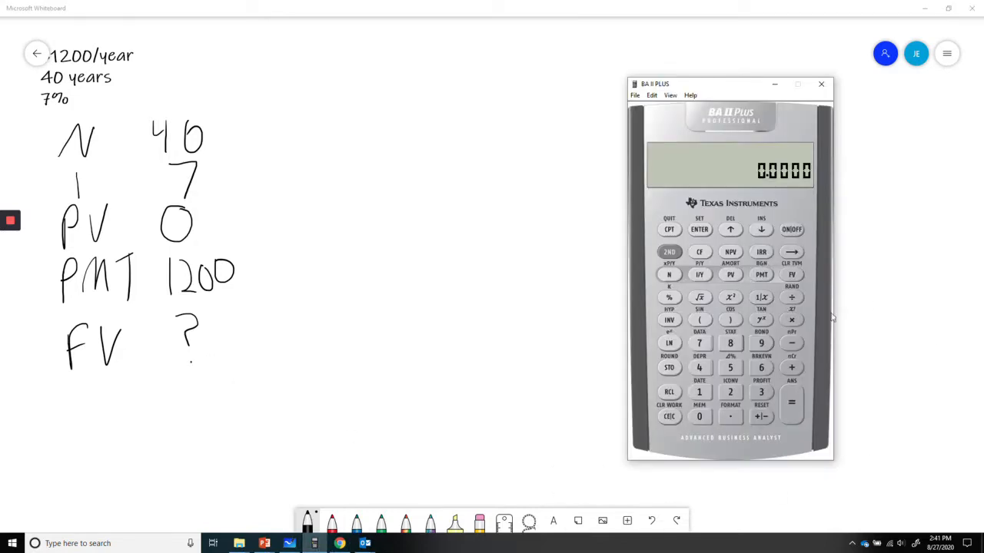
Store N = 40 and I/Y = 7 on the calculator
click(698, 367)
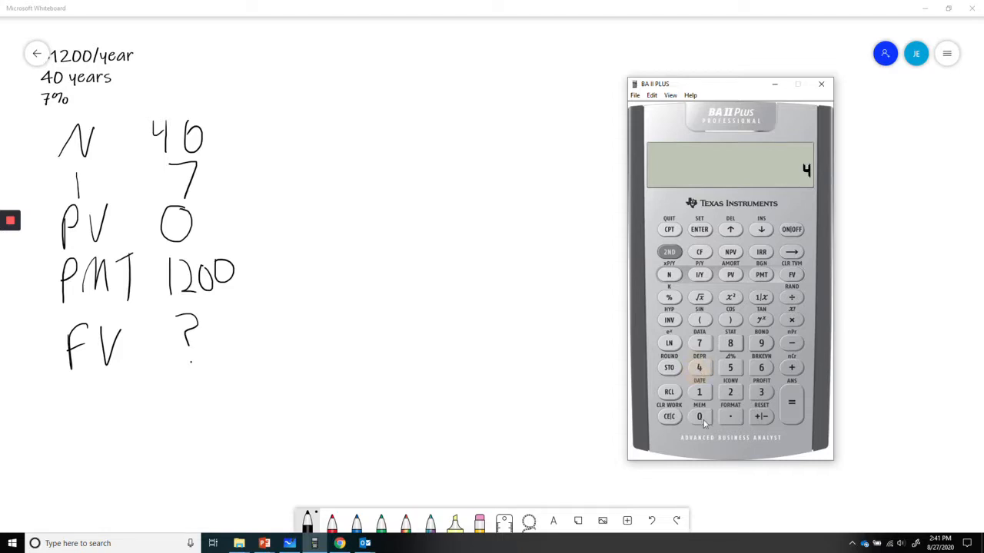
click(667, 273)
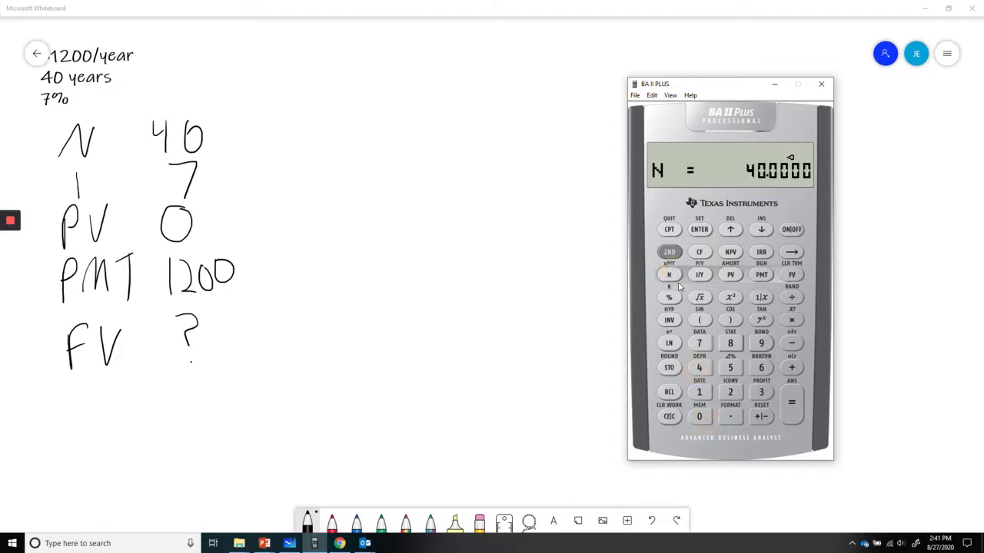
click(698, 274)
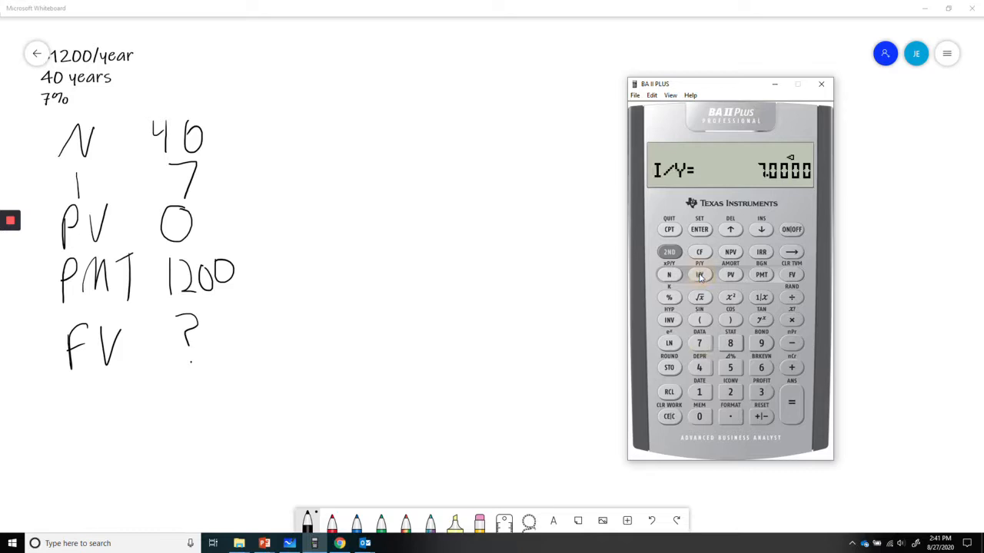
Key in 1200 and make it negative as the payment amount
click(730, 273)
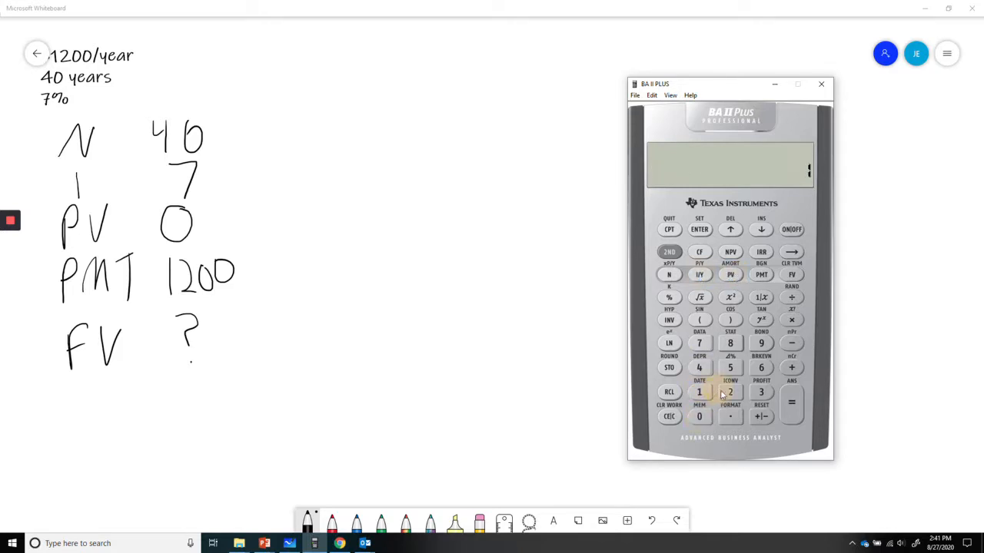
click(697, 415)
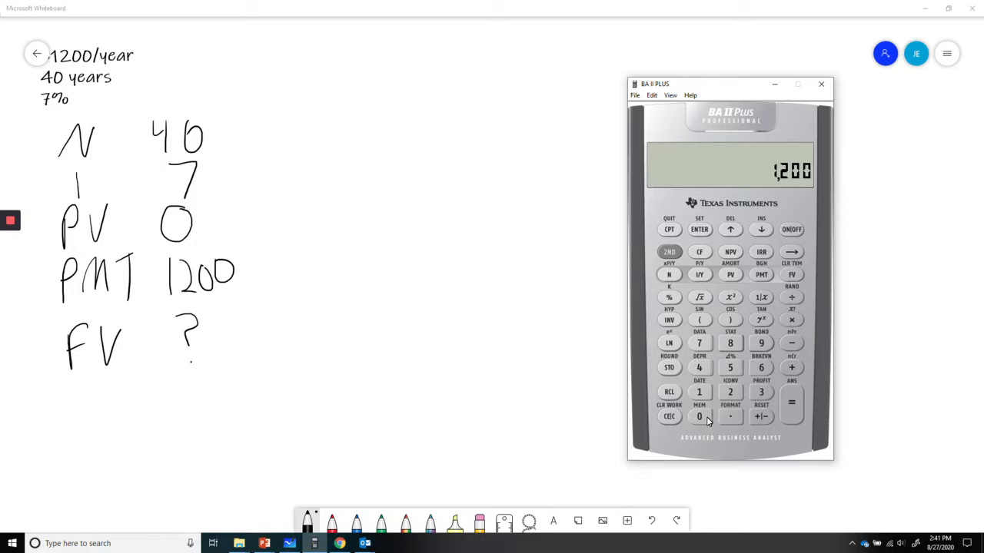
click(761, 415)
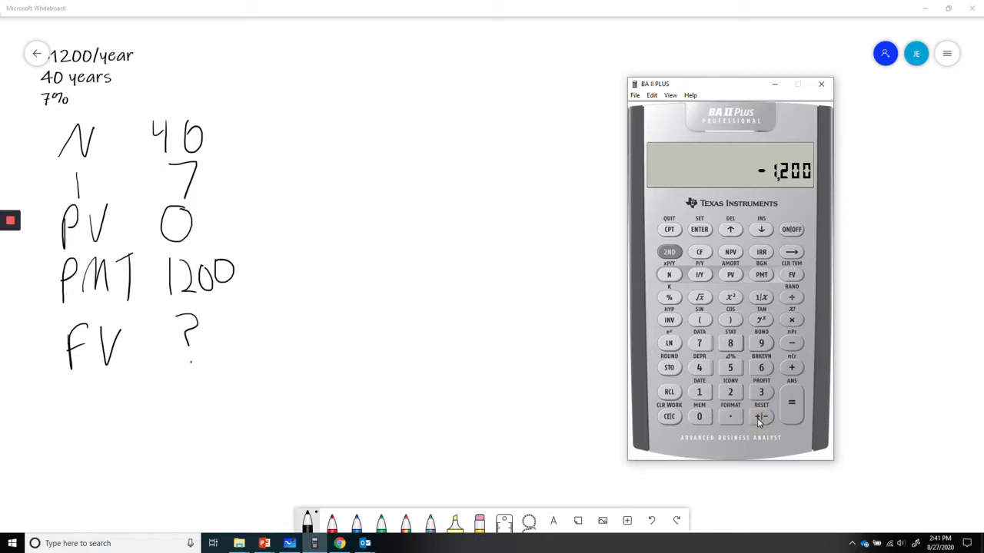
mouse_move(449, 99)
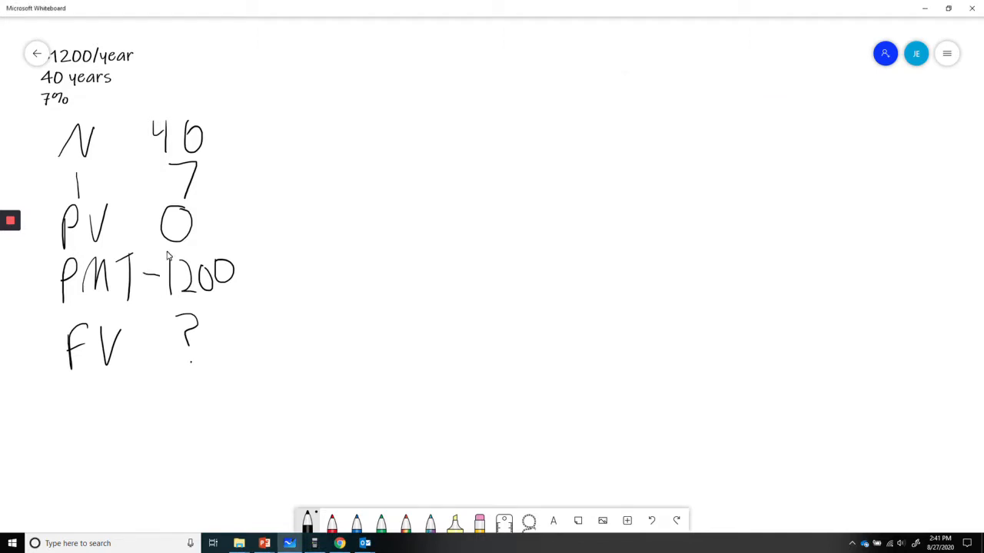
click(313, 544)
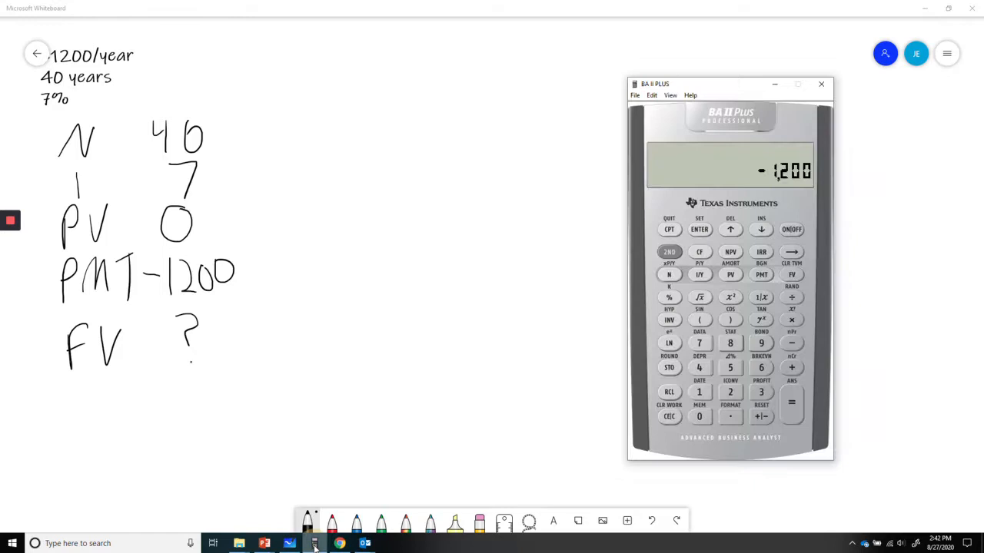
mouse_move(822, 364)
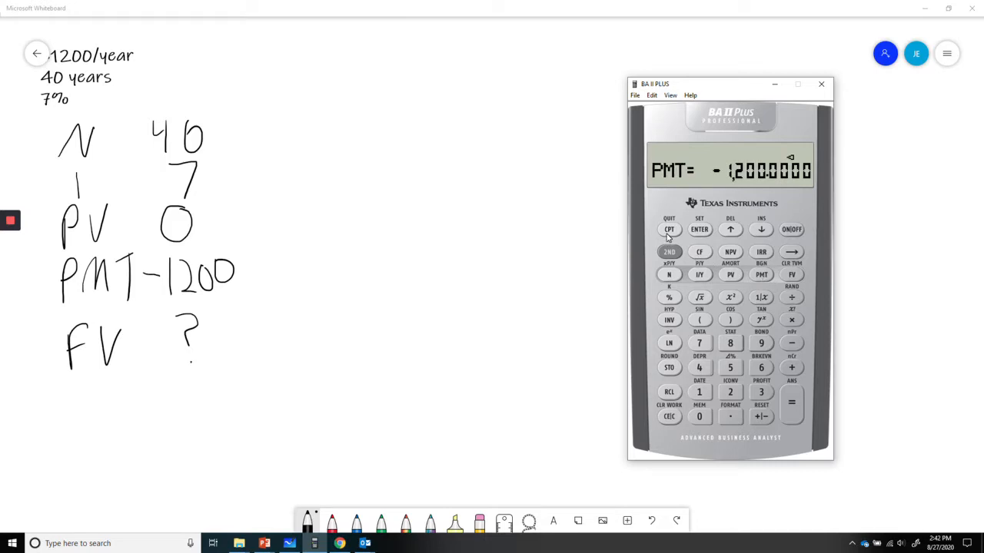
Store PMT = -1,200 and compute FV = 239,562.1344
click(791, 274)
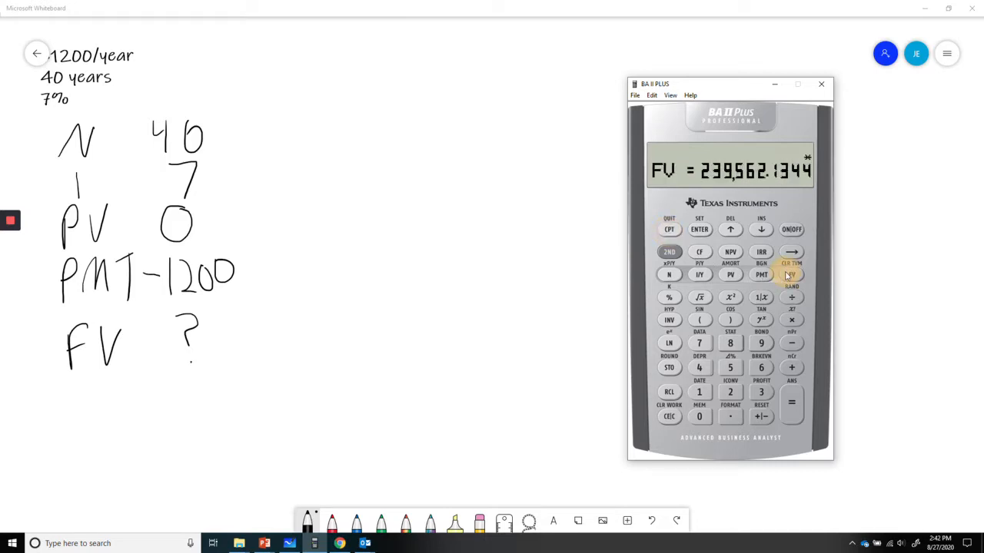